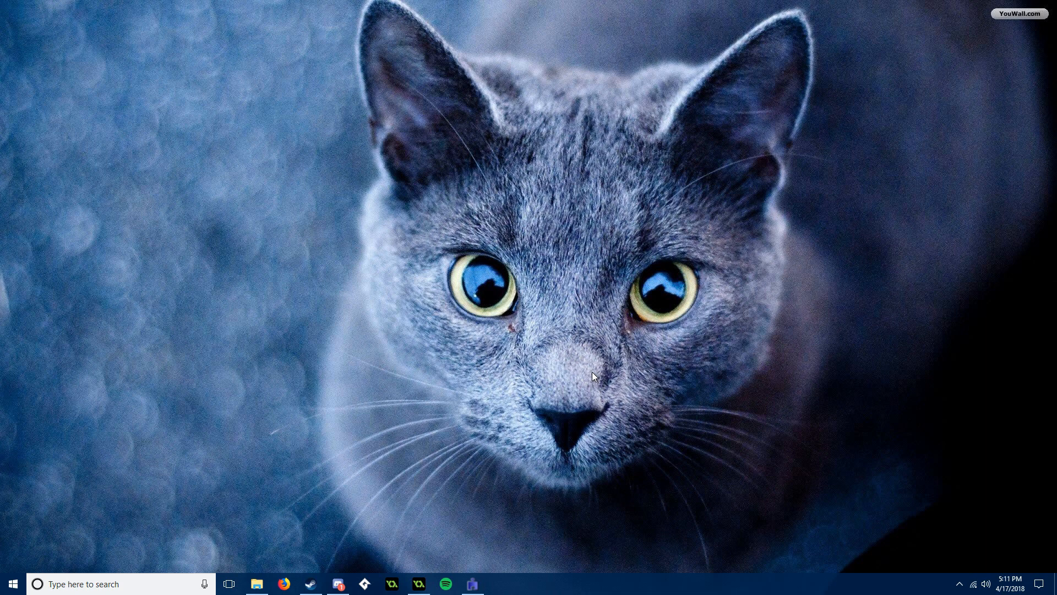
mouse_move(560, 465)
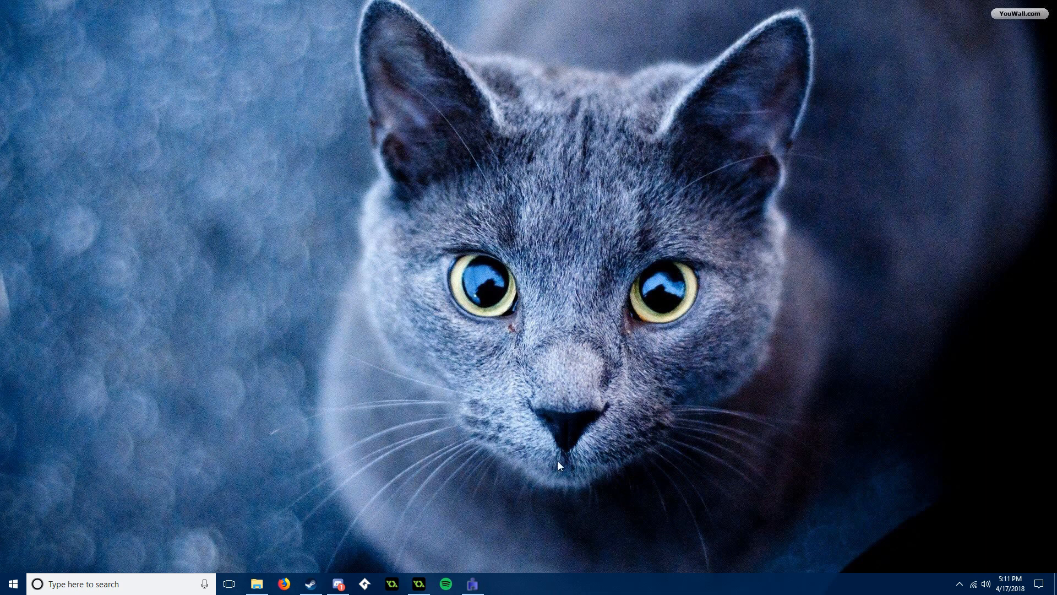
Launch Command Prompt and enter the router subnet 192.168.0.
text(cmd)
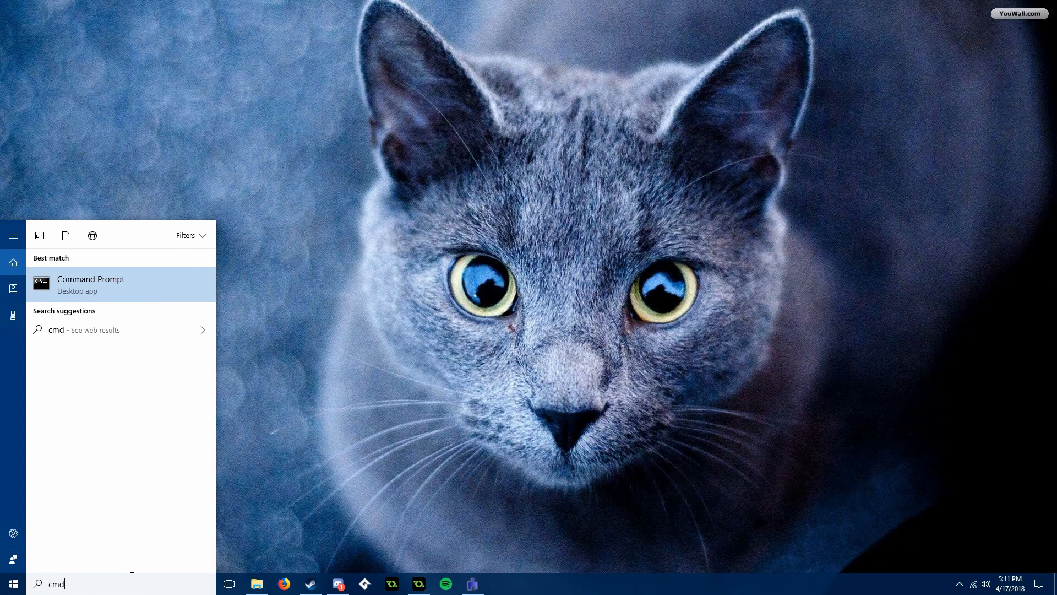
click(90, 284)
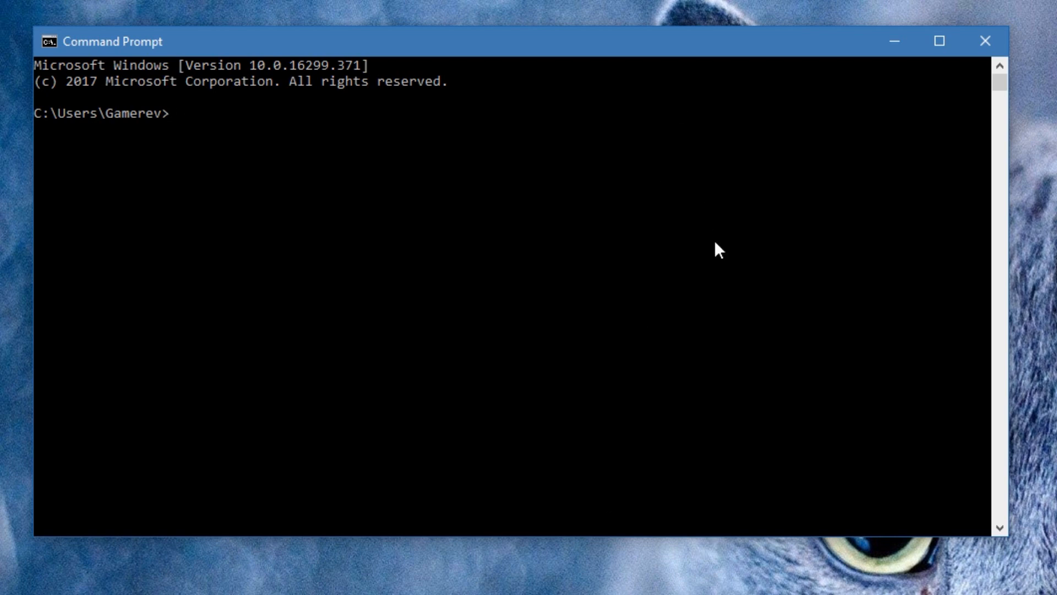
text(192.168.0)
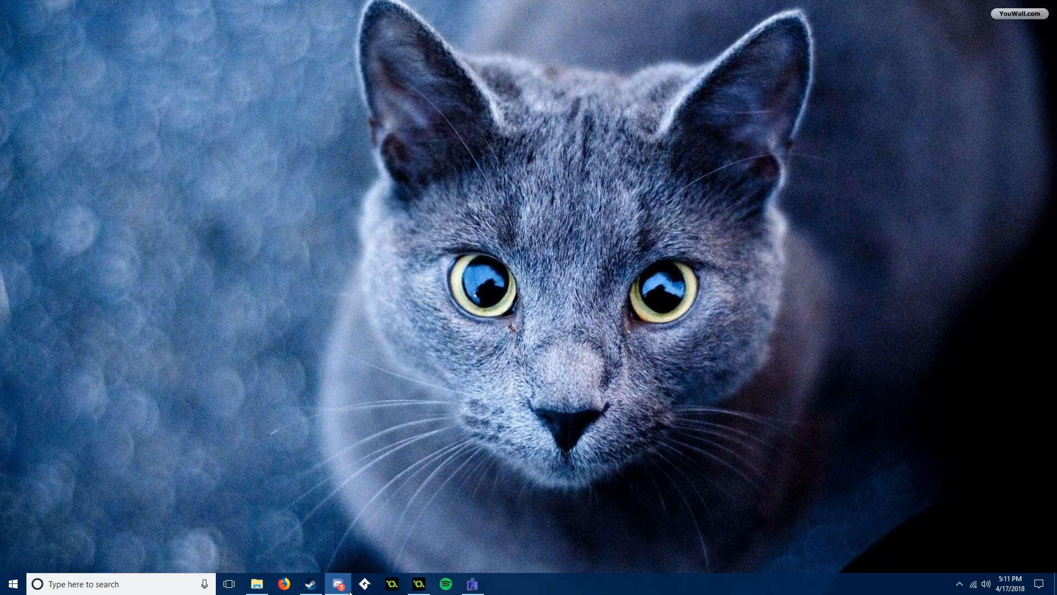
Browse to 192.168.0.1 in Firefox, landing on an Unable to connect error.
click(284, 584)
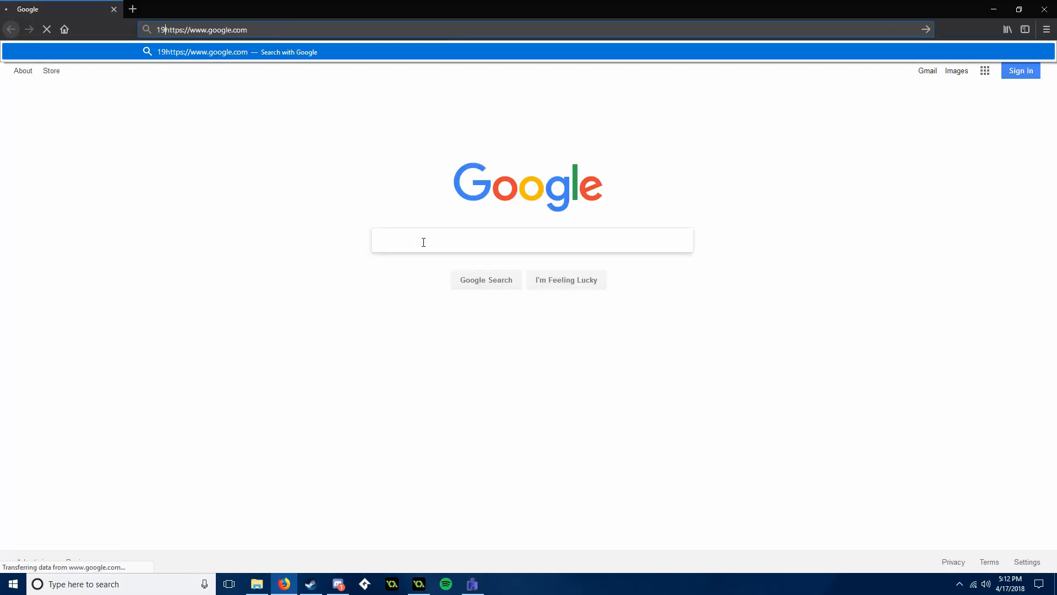
text(192.168.0.1)
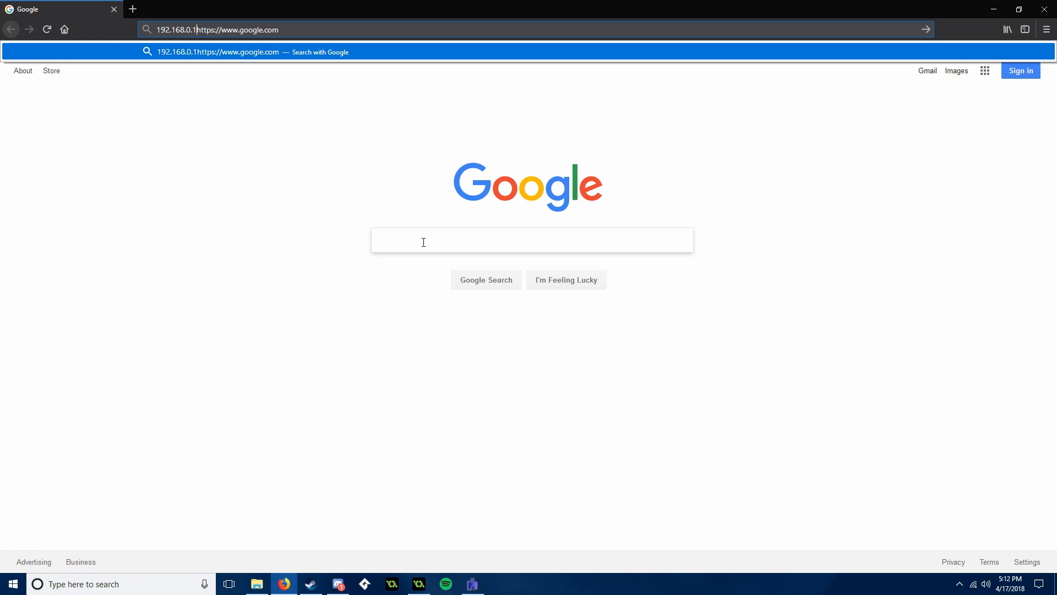
key(Return)
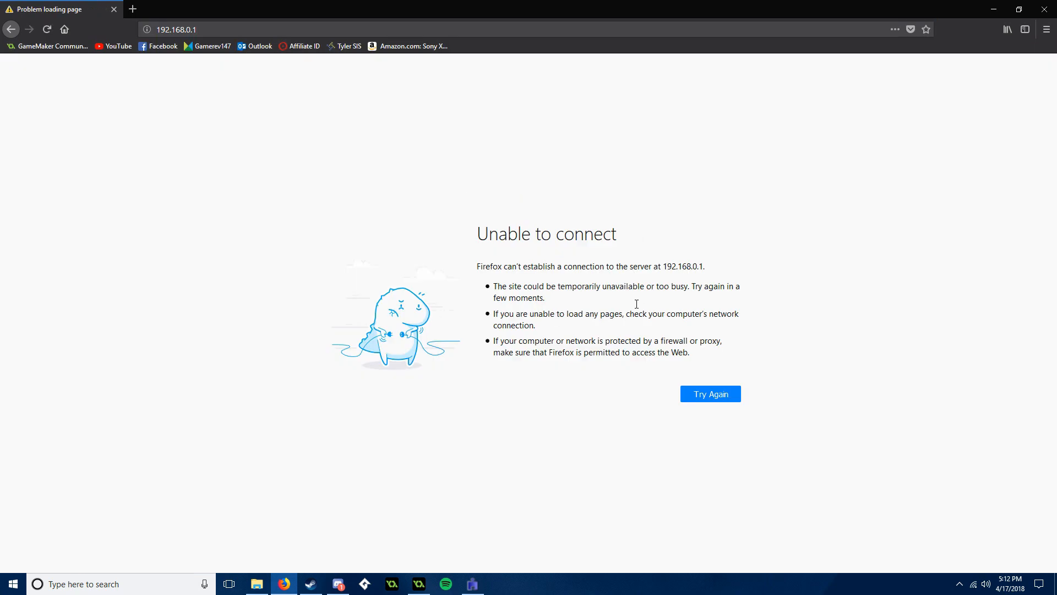
mouse_move(777, 224)
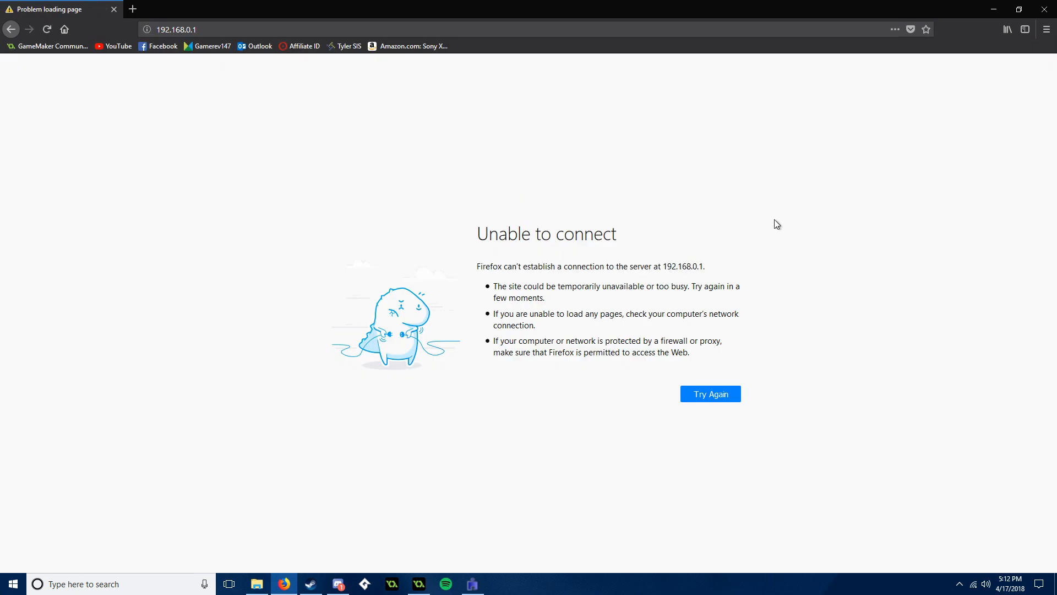
mouse_move(723, 167)
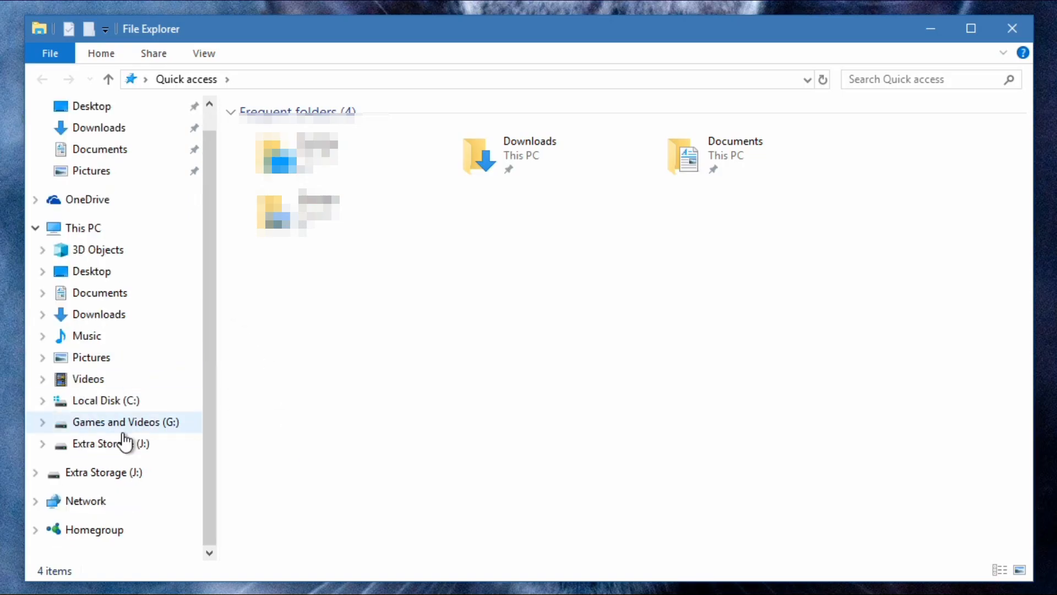
Show the Network devices and select the ARRIS TG2472G Router for its properties.
click(84, 500)
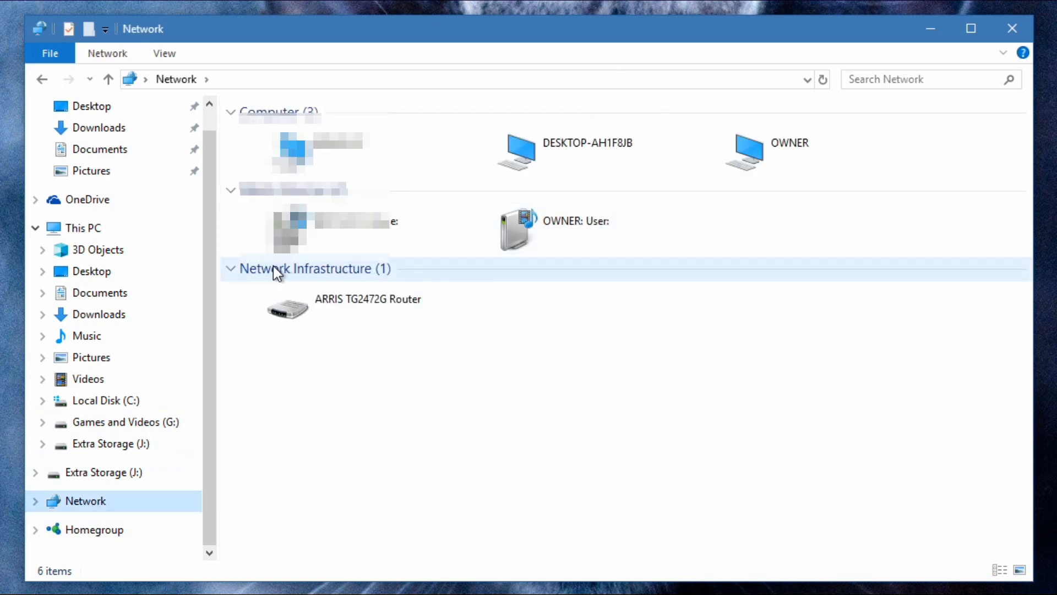
click(351, 310)
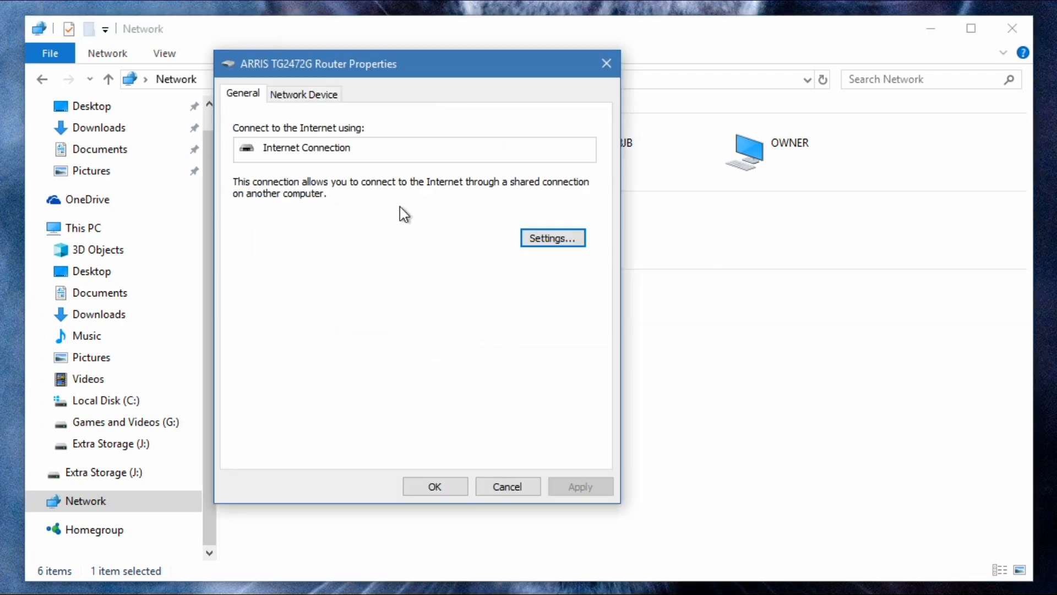
Reveal the router's Advanced Settings with its two GM Port services and start a new entry.
click(551, 238)
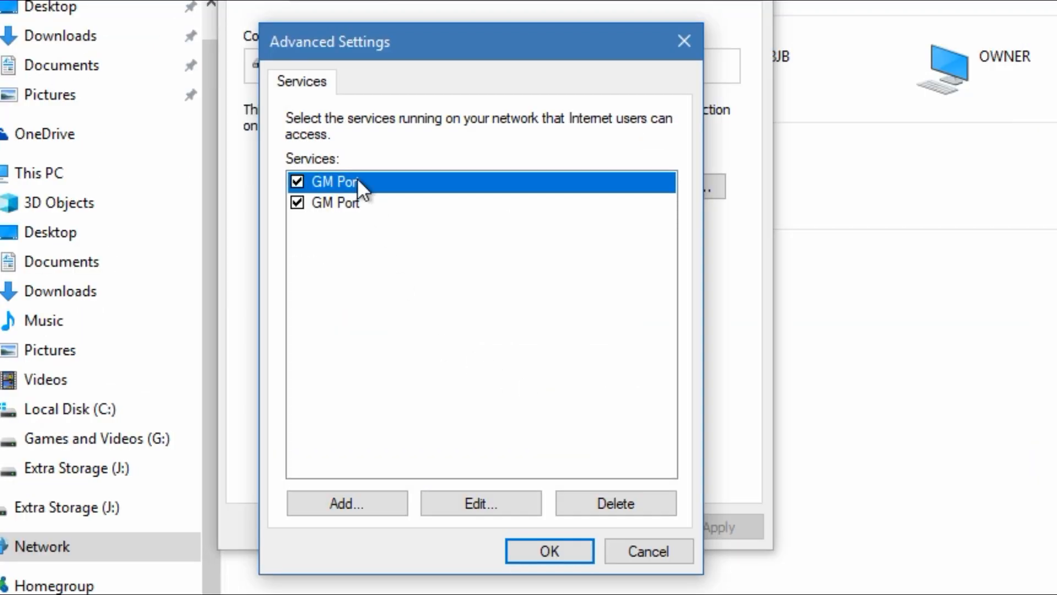
mouse_move(401, 244)
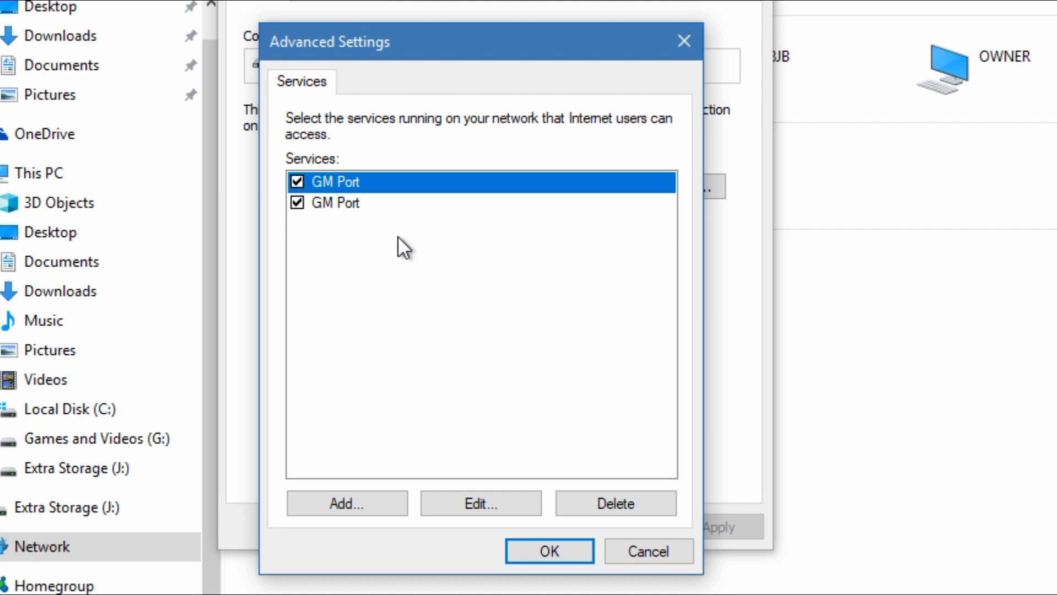
mouse_move(416, 223)
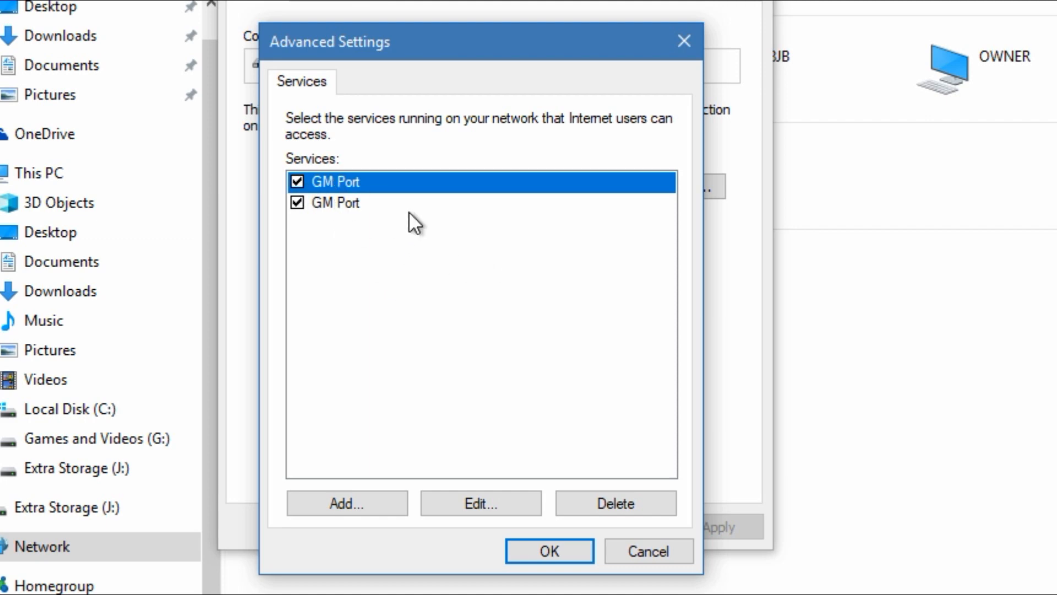
mouse_move(419, 318)
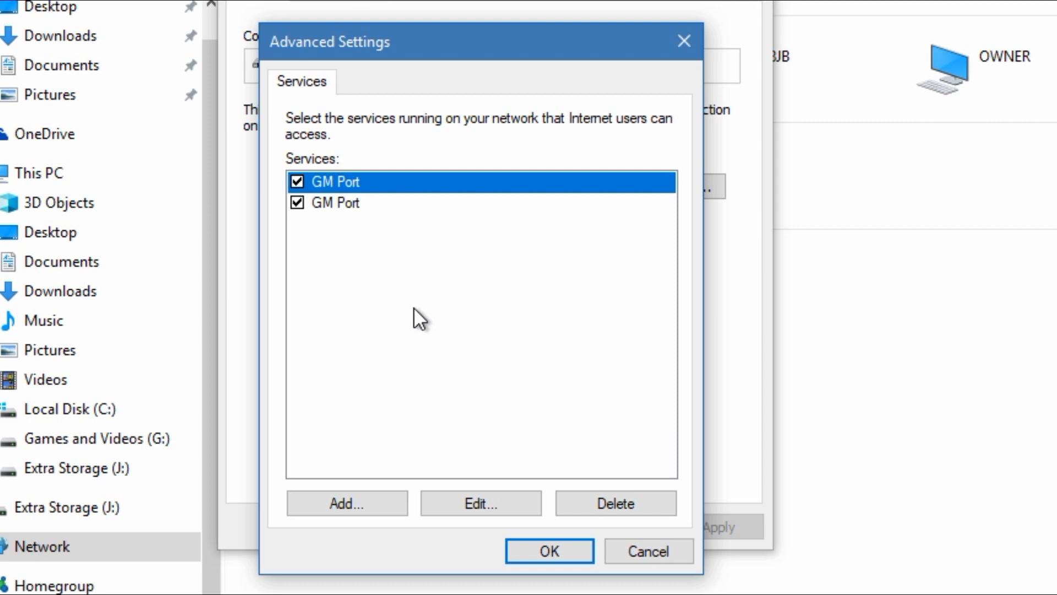
click(346, 504)
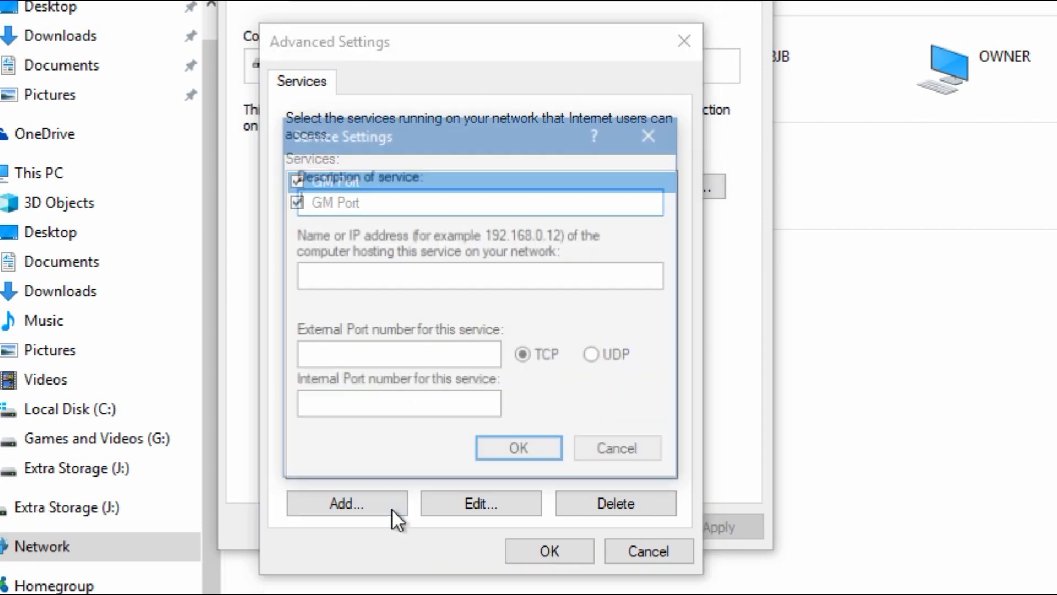
Bring up the blank Service Settings form and focus its external and internal port fields.
click(347, 503)
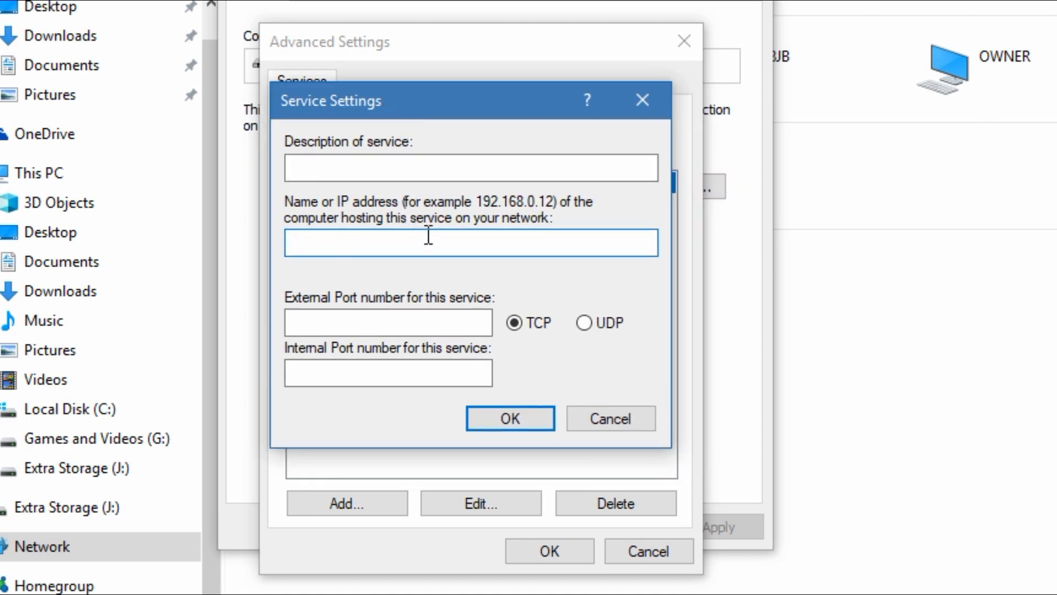
mouse_move(401, 269)
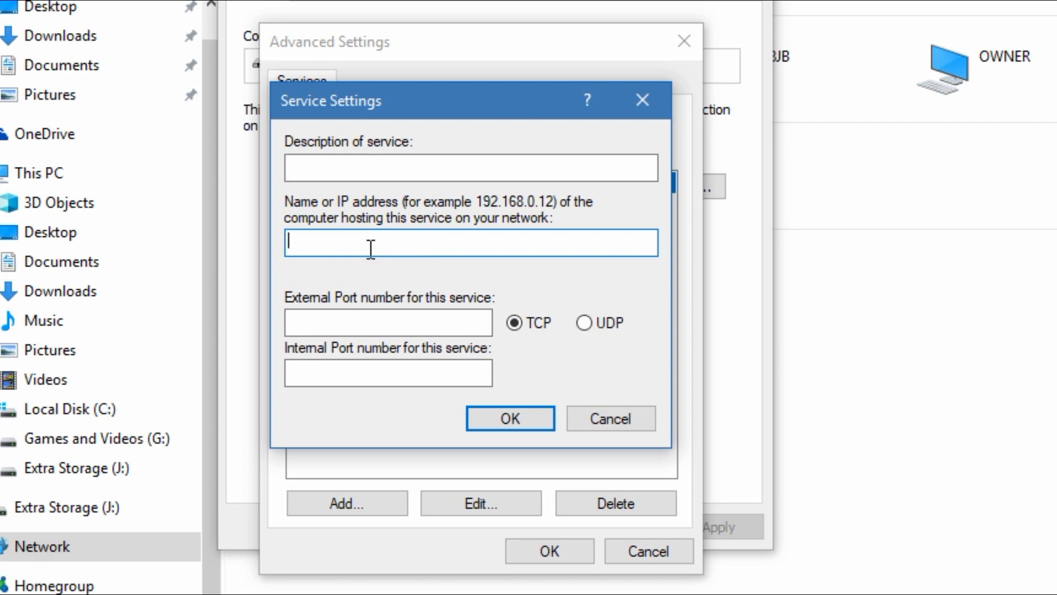
mouse_move(326, 269)
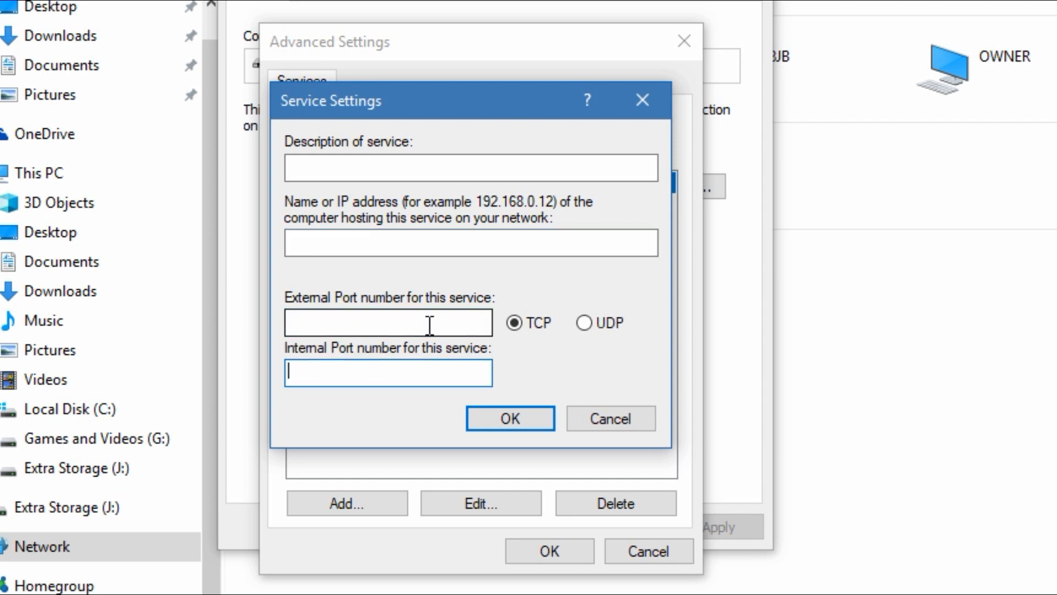
click(387, 322)
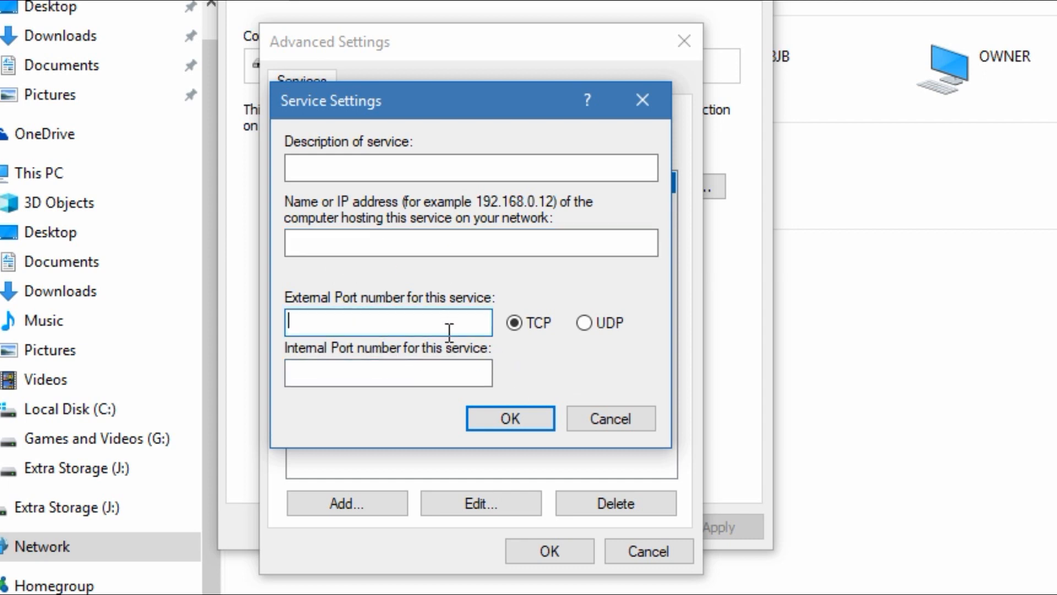
click(387, 372)
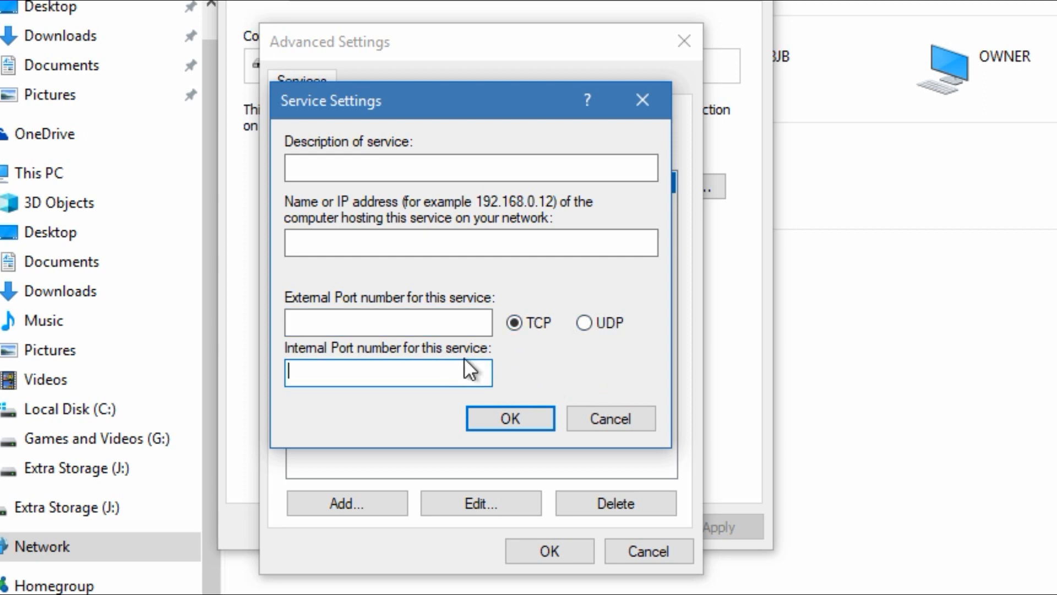
mouse_move(560, 347)
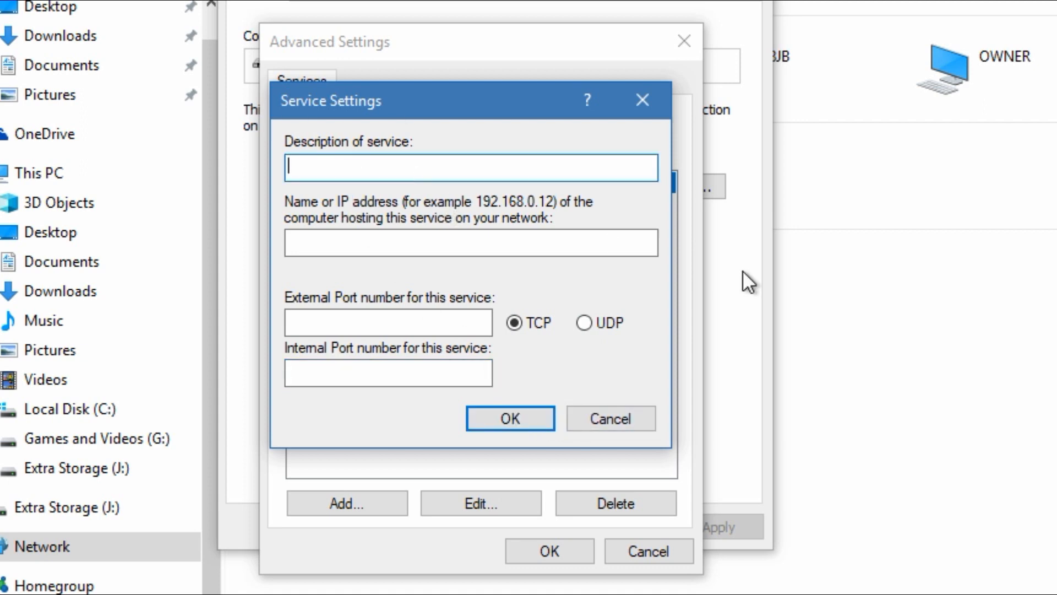
Describe the service as 'Random Port' with host IP 192.168.0.1.
text(R)
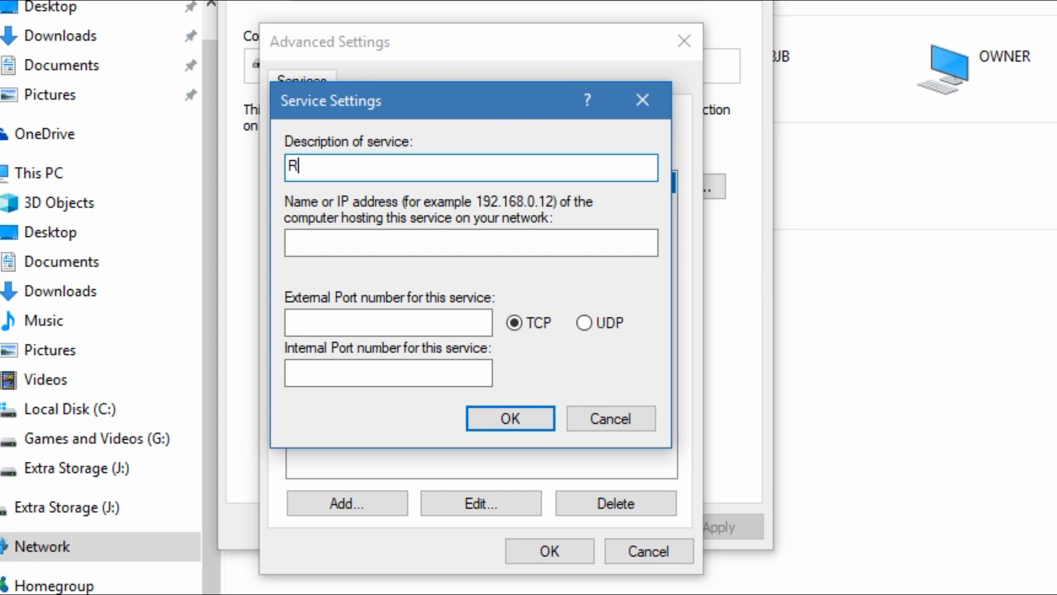
text(andom Port)
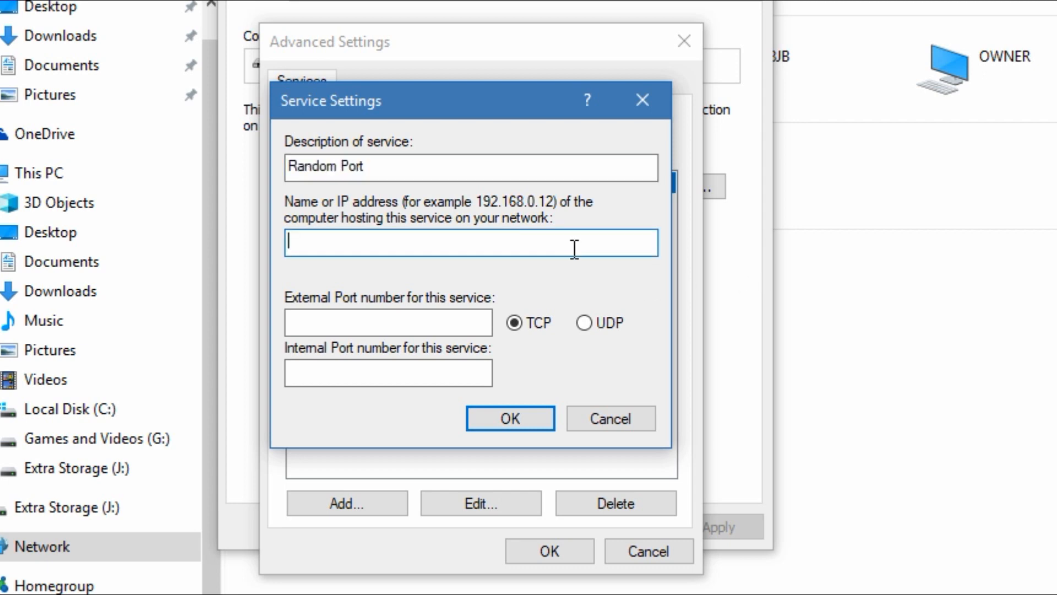
text(192.168)
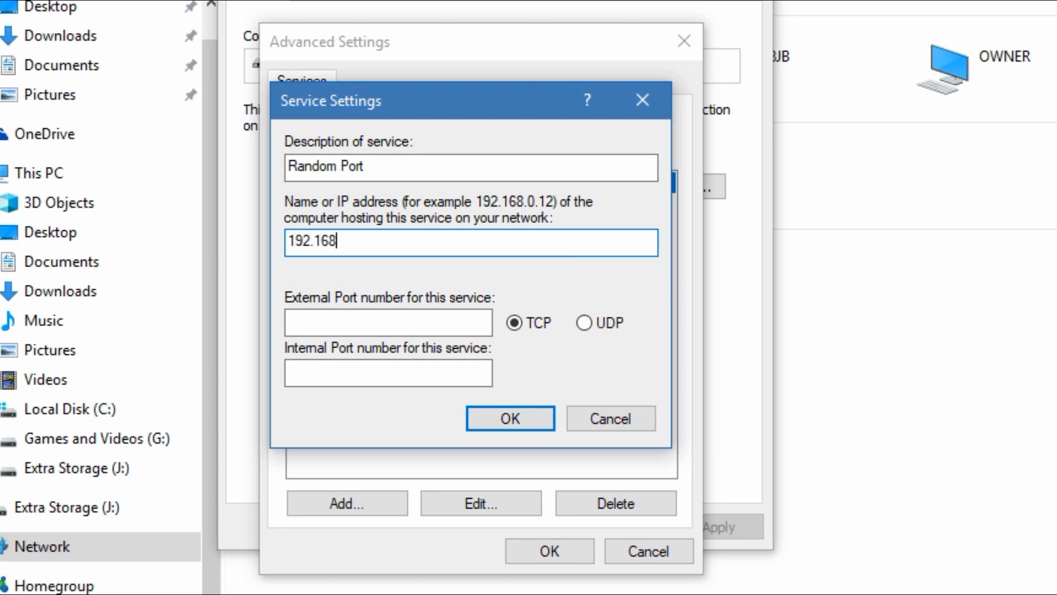
text(.0.1)
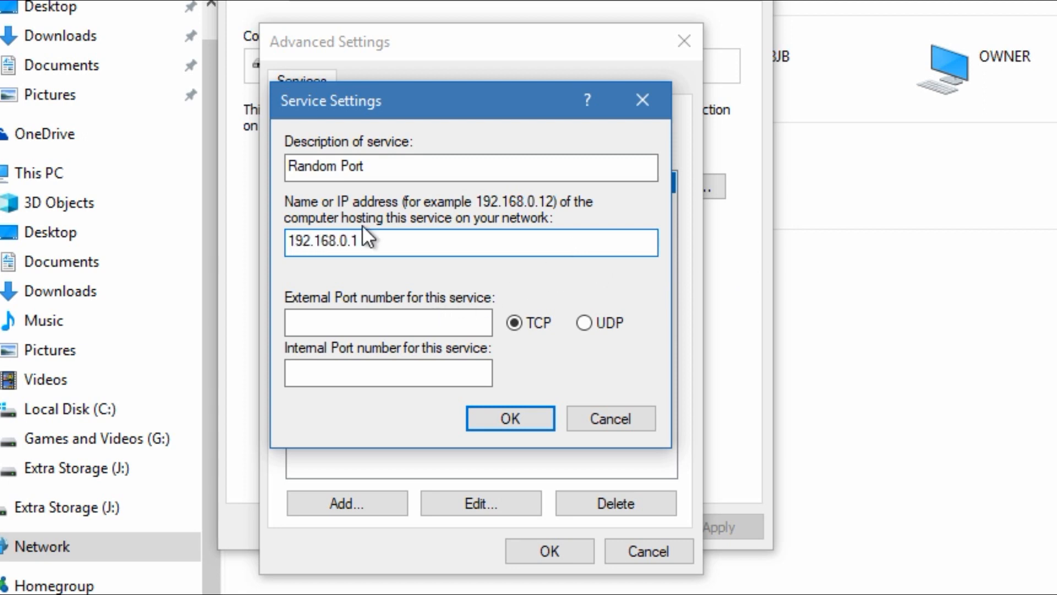
mouse_move(377, 350)
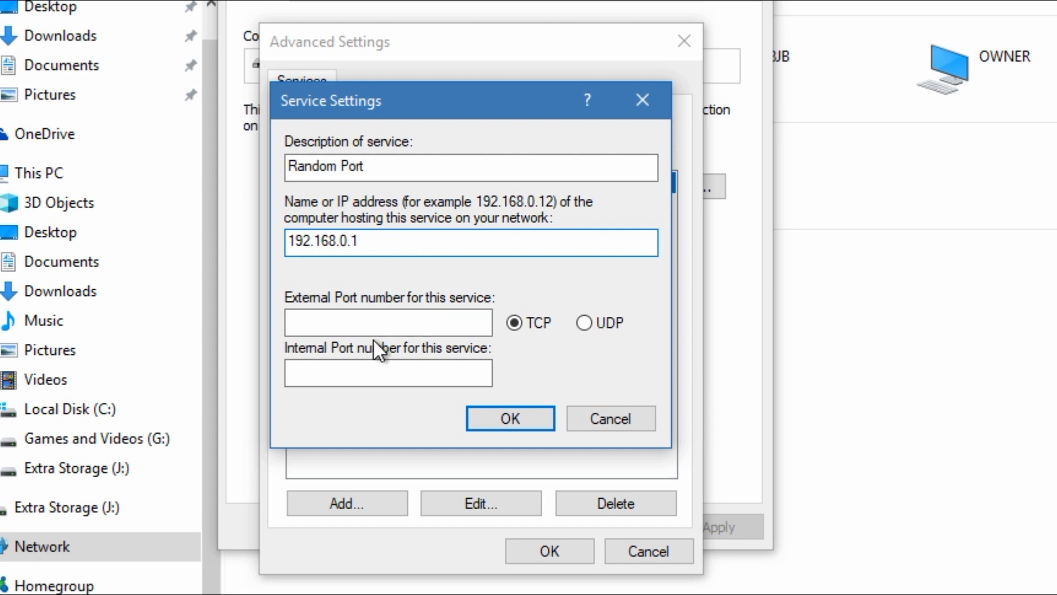
Set external and internal TCP ports to 12056 and confirm the new service.
click(388, 321)
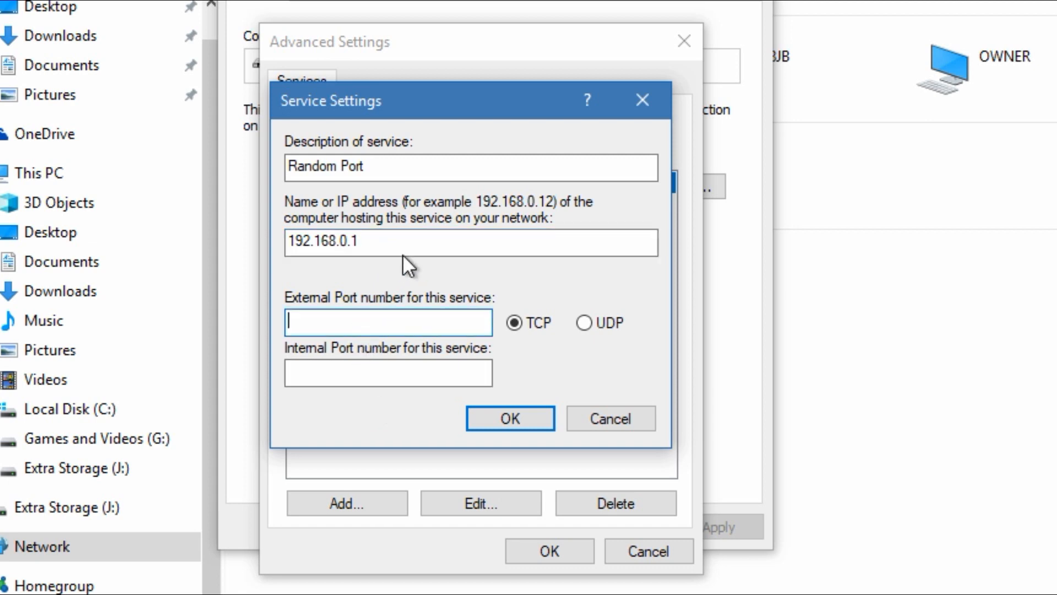
mouse_move(702, 307)
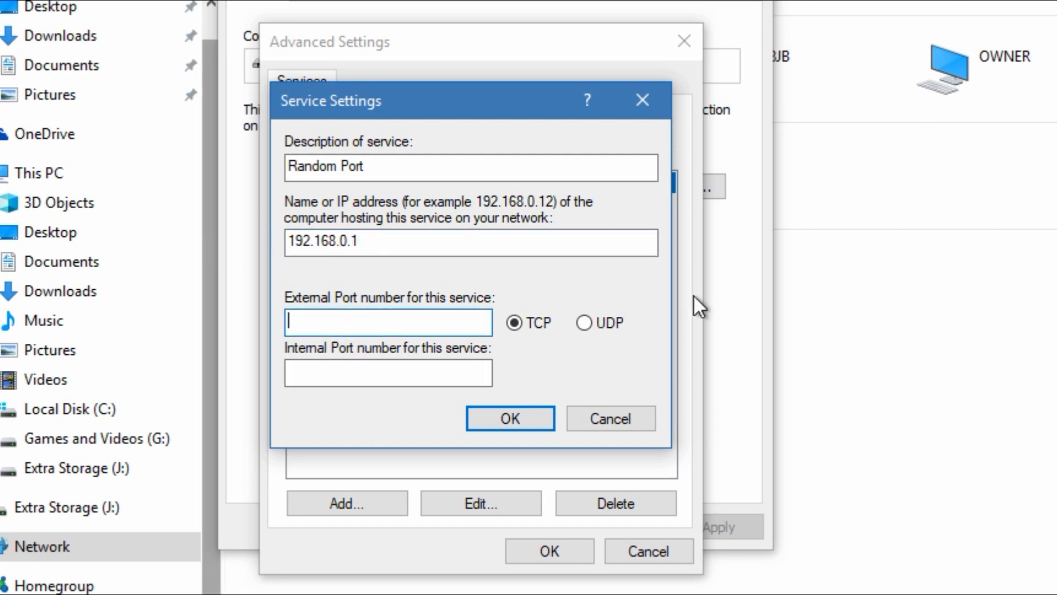
mouse_move(543, 274)
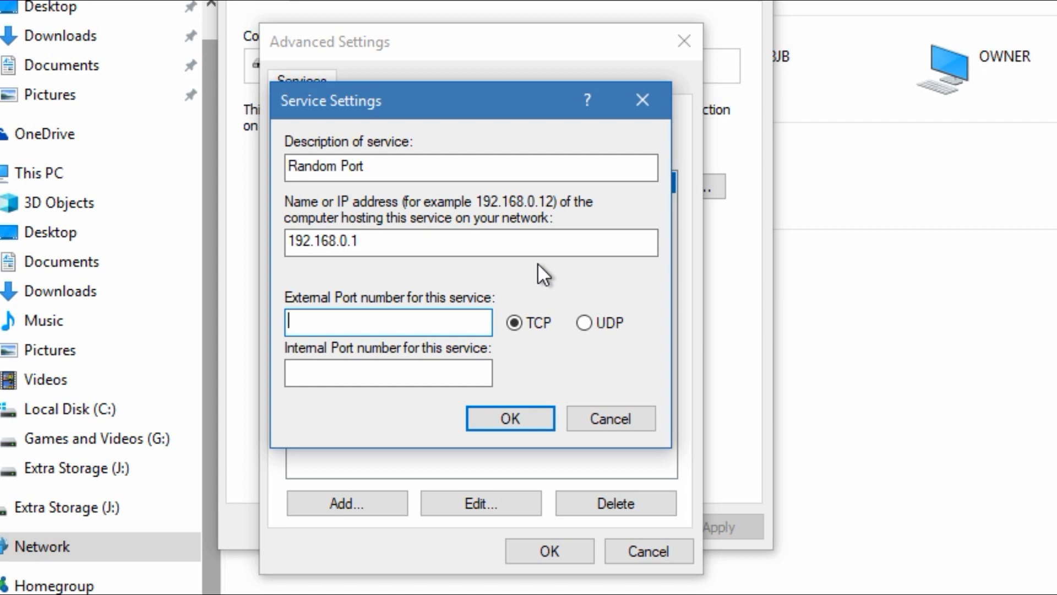
text(12056)
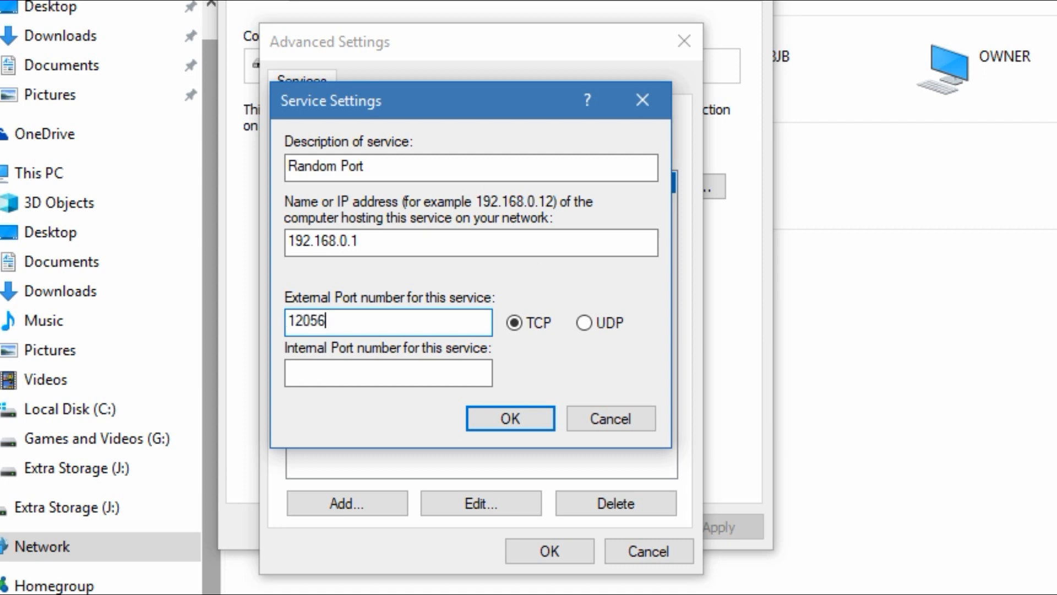
text(12056)
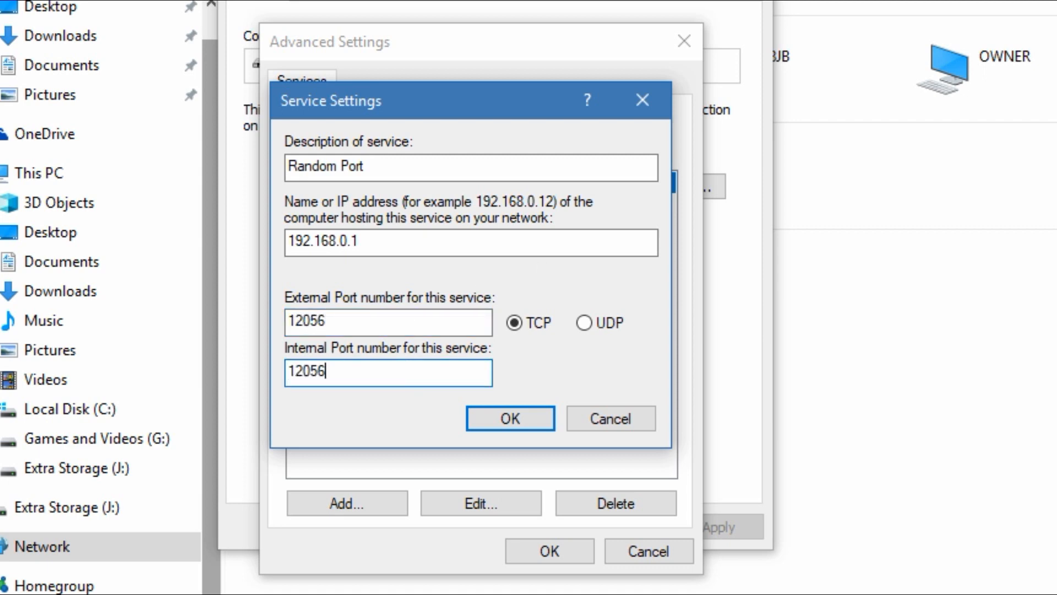
click(510, 418)
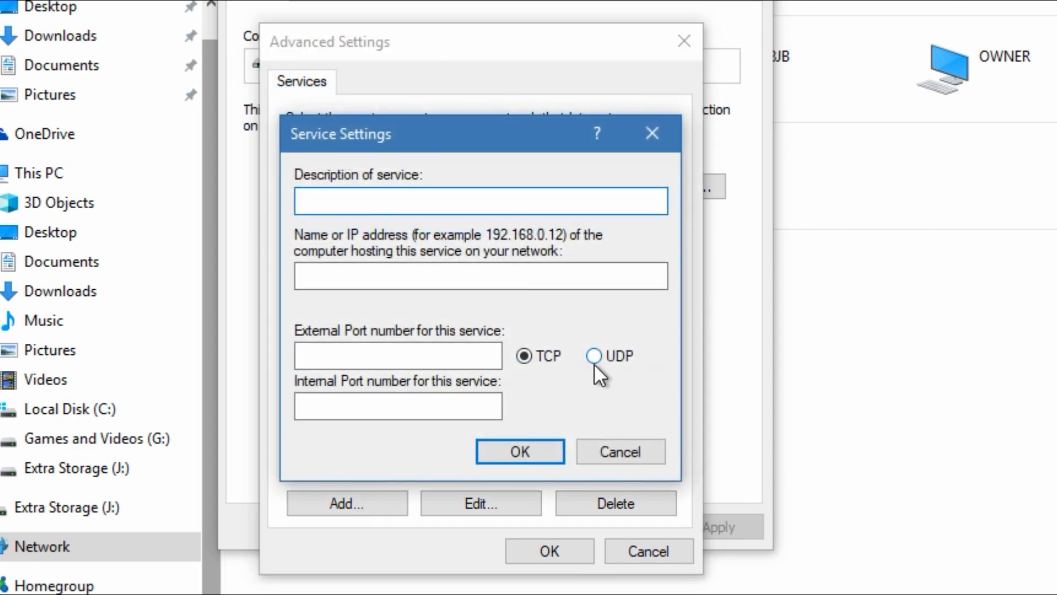
Delete the Random Port service, leaving the two GM Port entries, and save Advanced Settings.
click(518, 451)
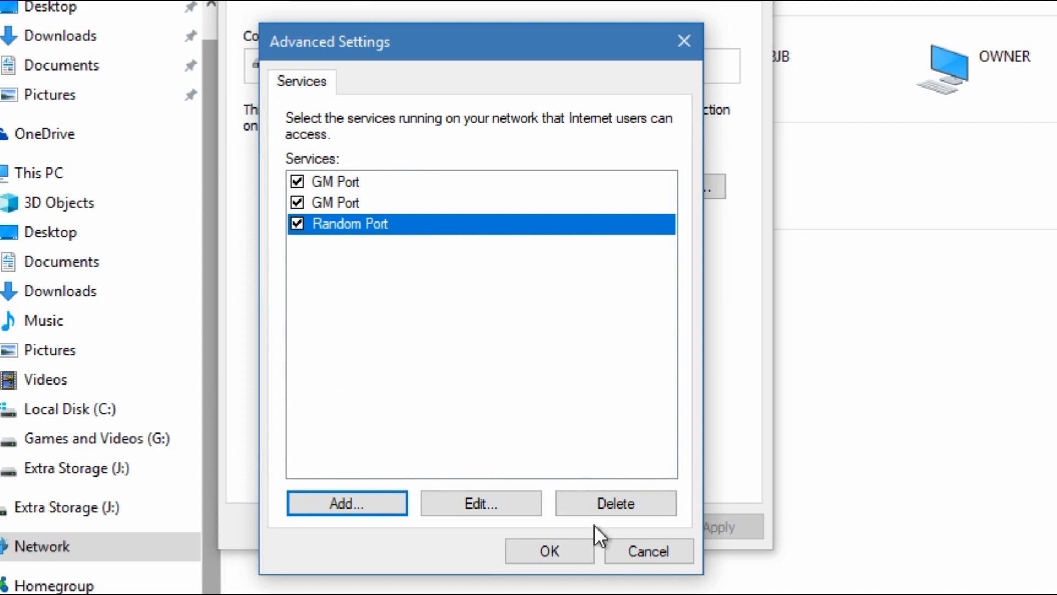
click(481, 503)
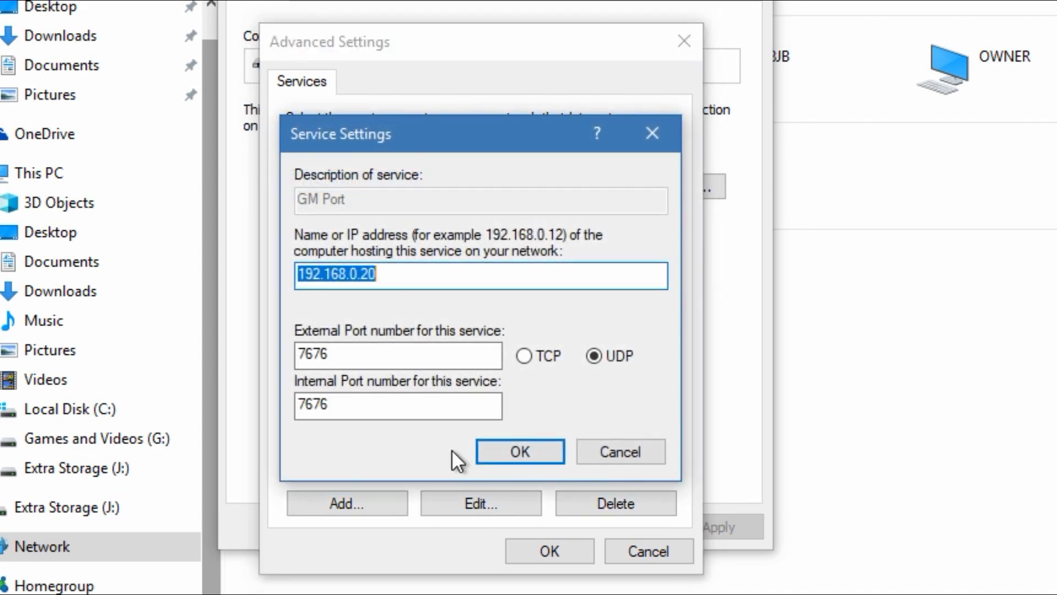
click(519, 451)
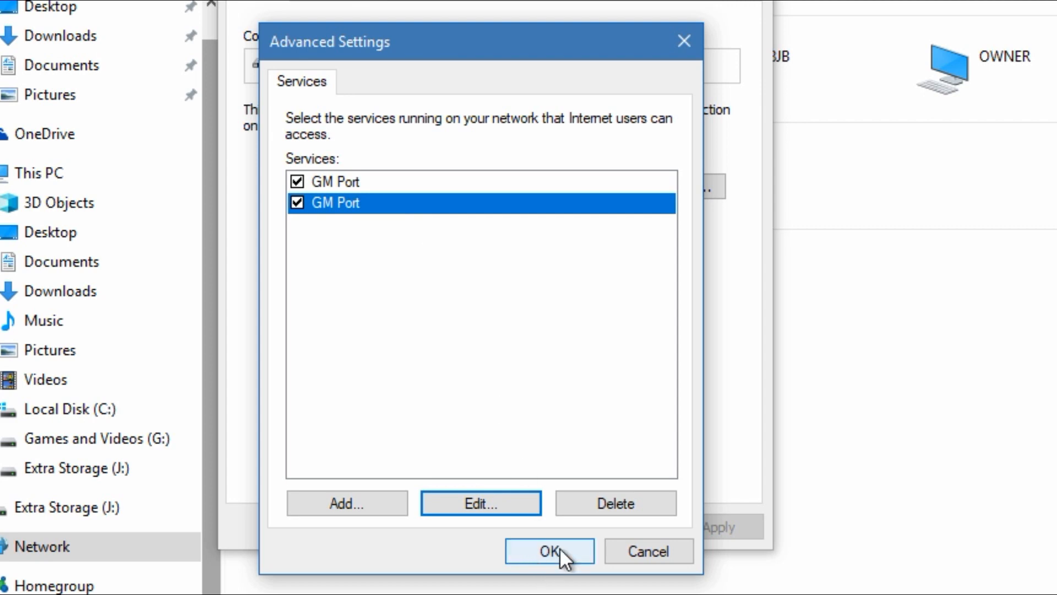
click(548, 551)
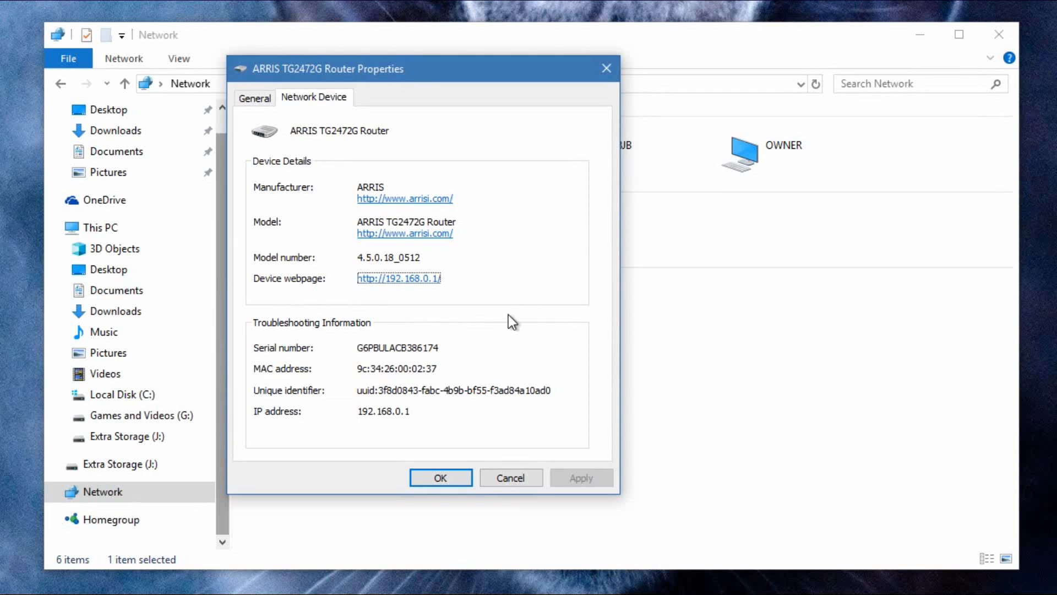
mouse_move(356, 260)
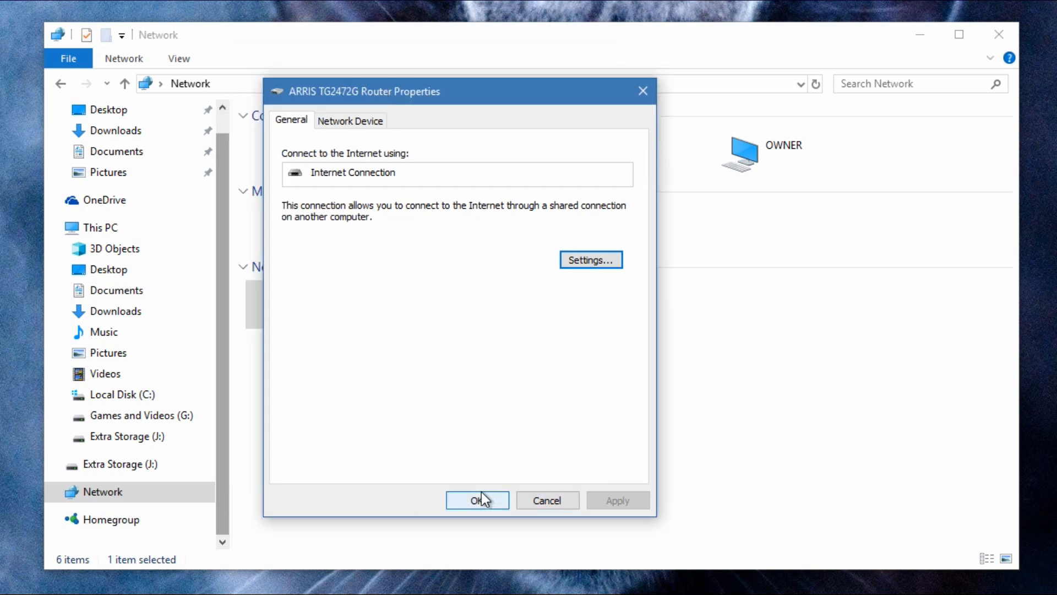
Close the ARRIS TG2472G Router properties, returning to the desktop.
click(477, 500)
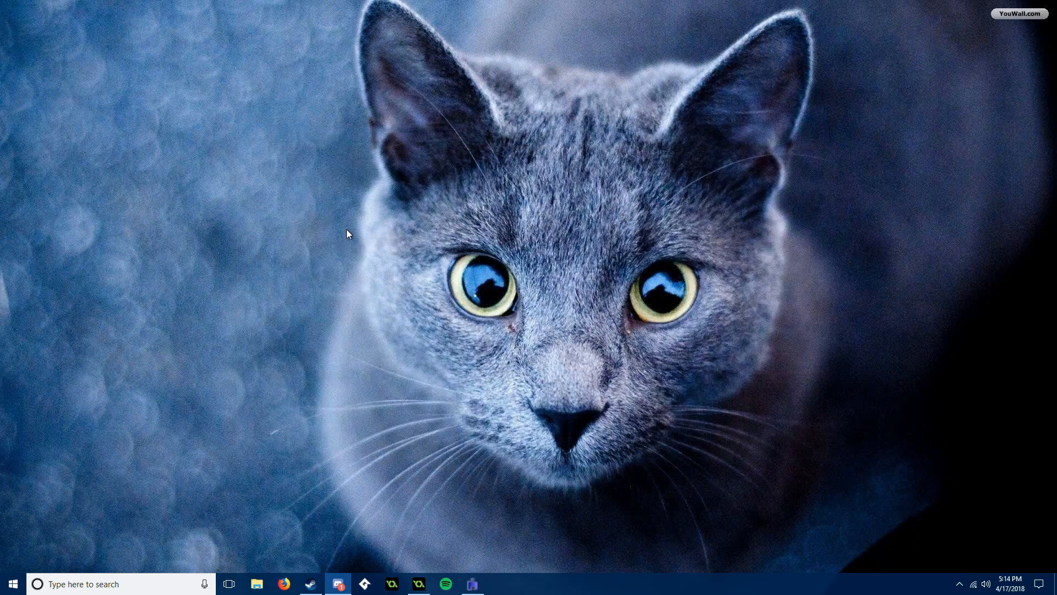